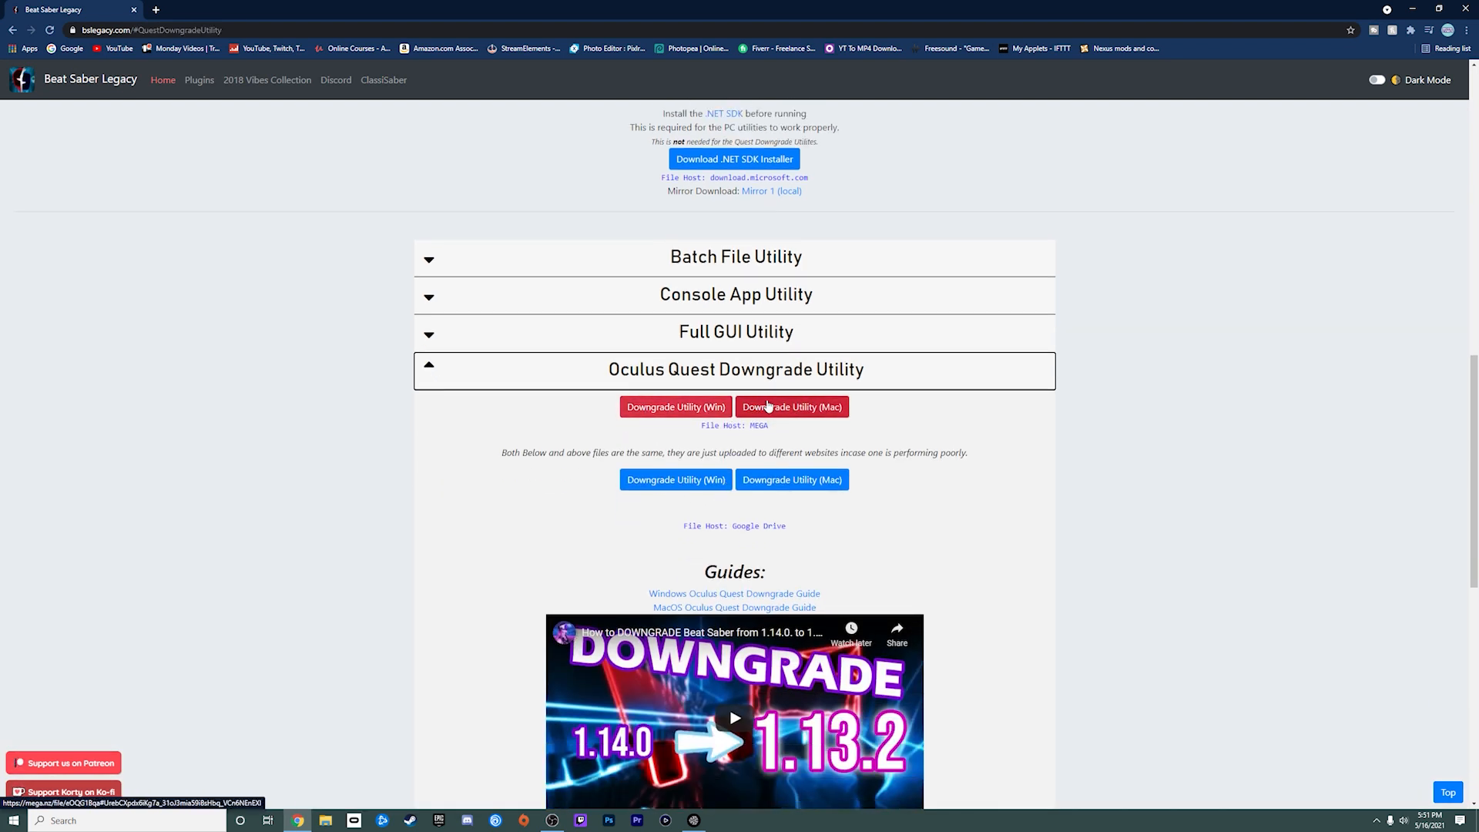
- Download the Windows Oculus Quest Downgrade Utility from its MEGA file host
{"action": "left_click", "coordinate": [675, 407]}
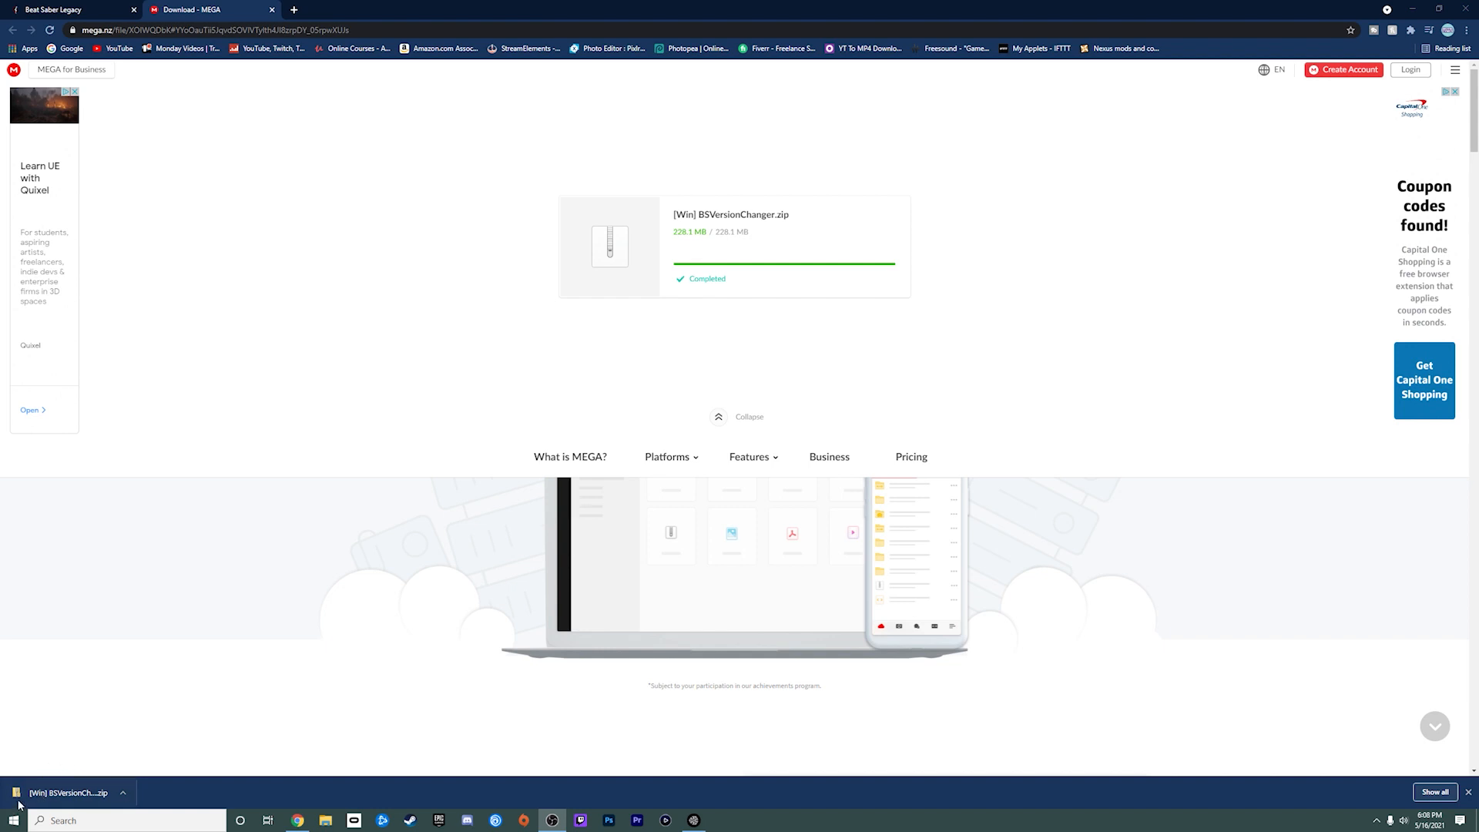
- Open the downloaded [Win] BSVersionChanger.zip from the Chrome download bar
{"action": "left_click", "coordinate": [66, 793]}
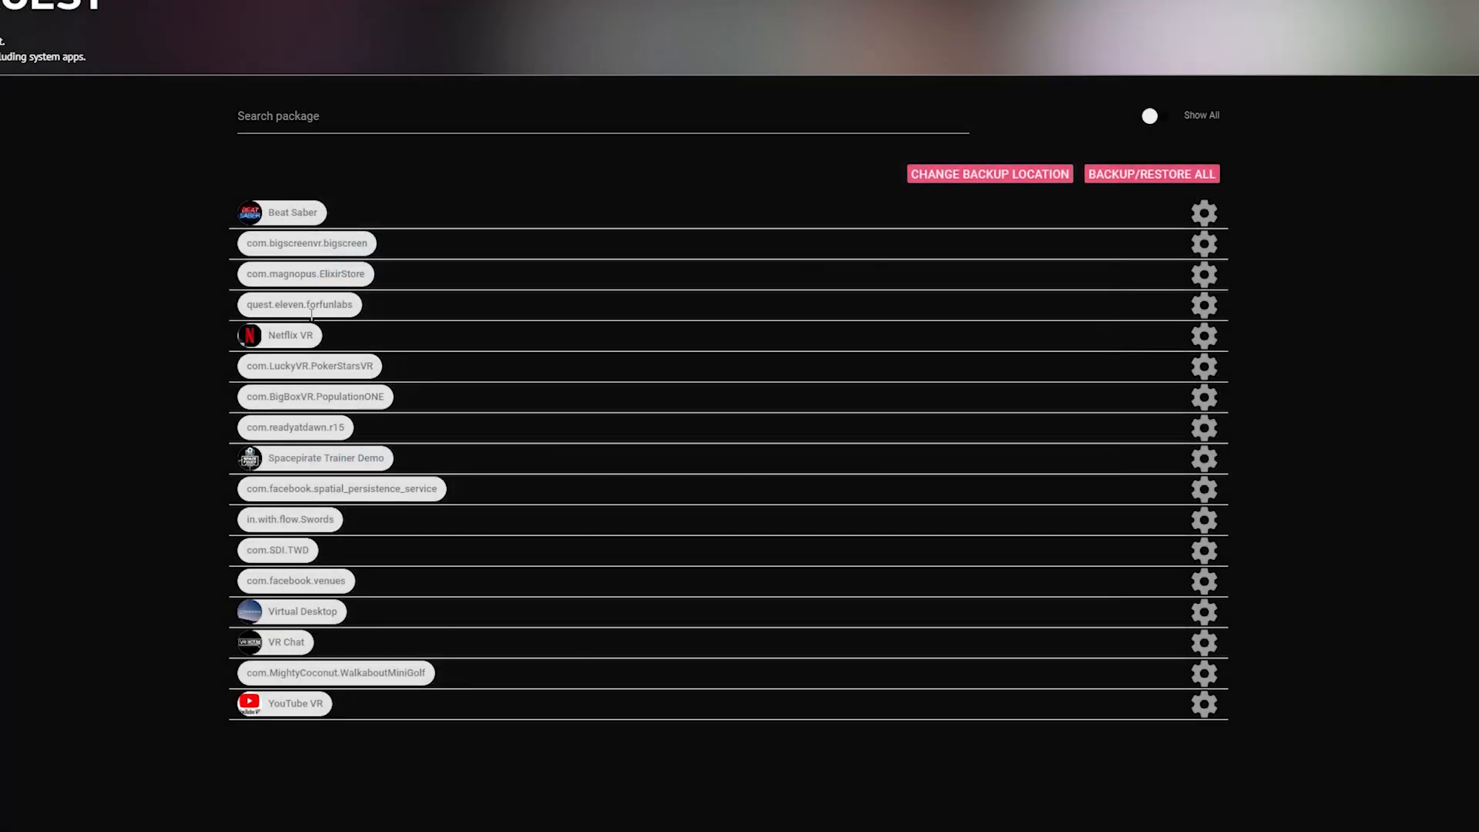
{"action": "mouse_move", "coordinate": [1205, 215]}
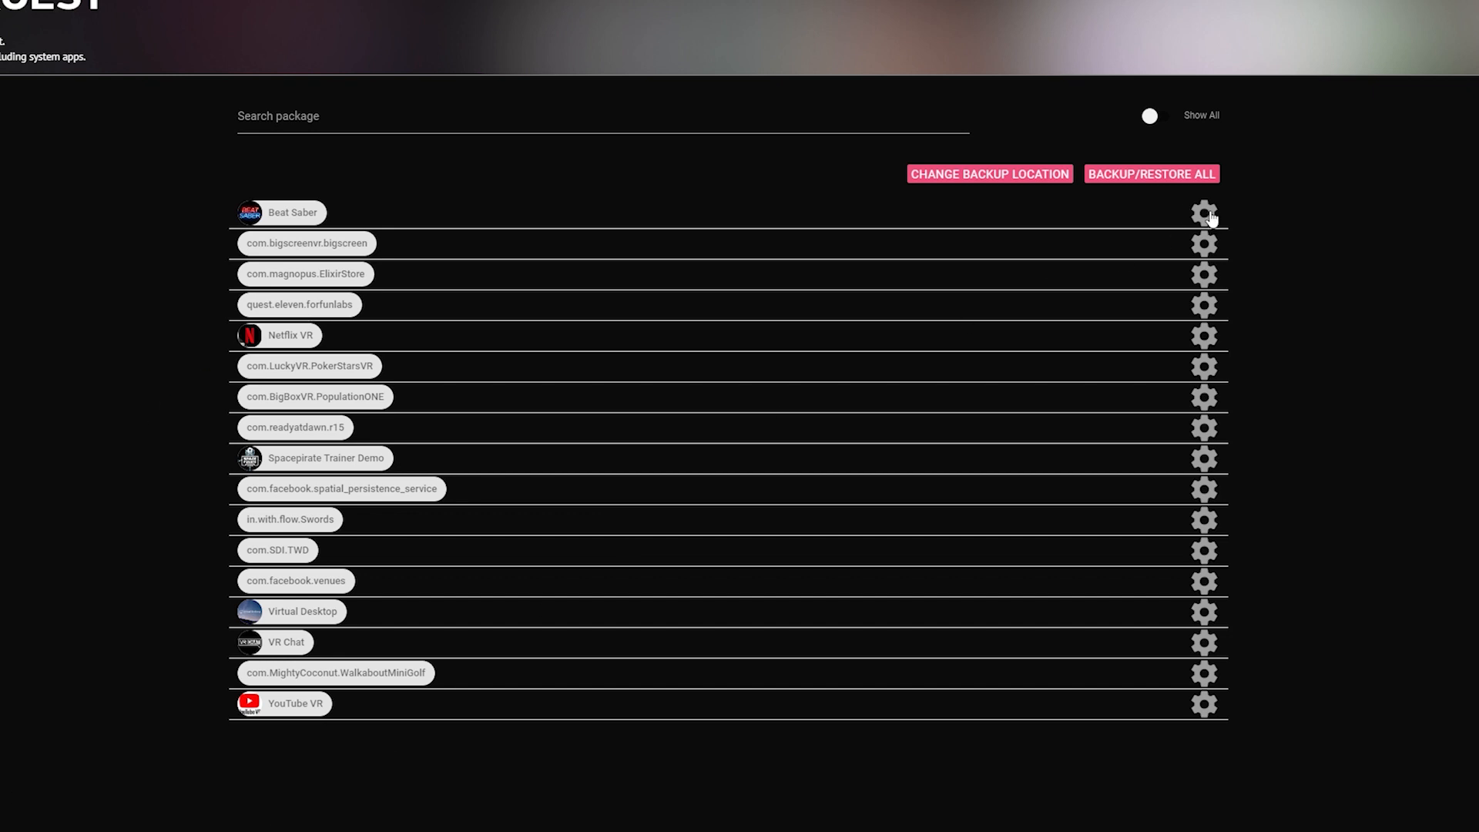
- Open the gear settings for Beat Saber in SideQuest's installed apps
{"action": "left_click", "coordinate": [1204, 213]}
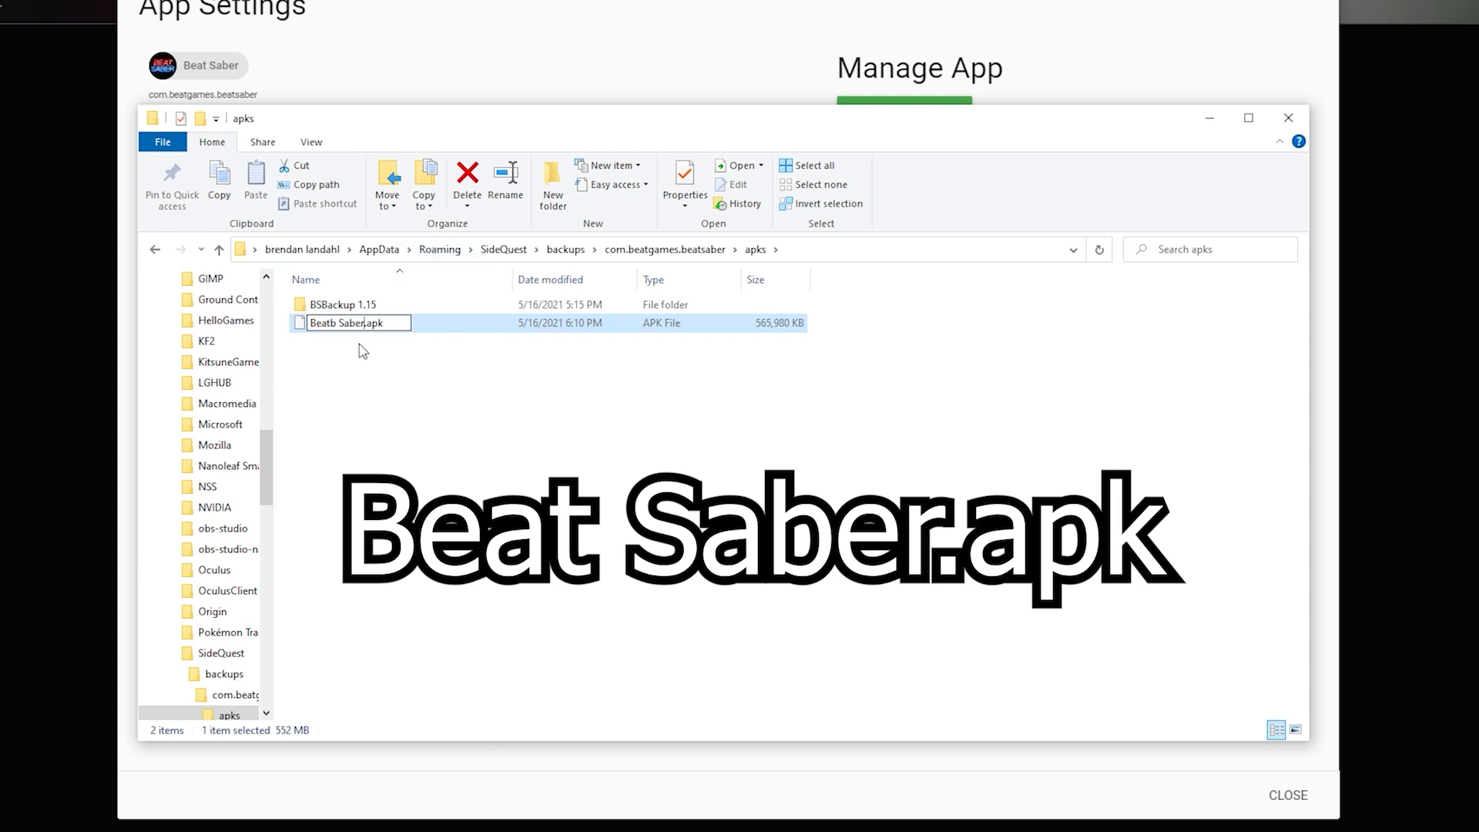